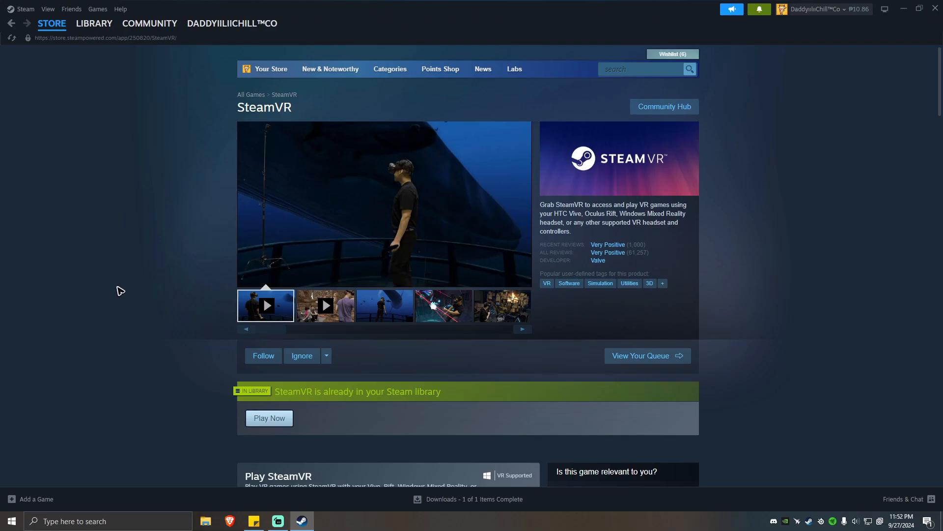
{"action": "mouse_move", "coordinate": [99, 278]}
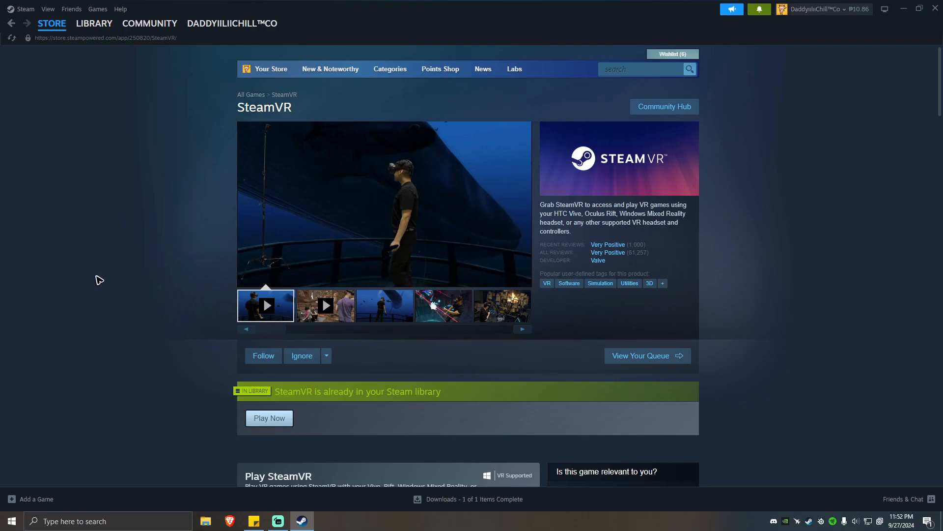
{"action": "mouse_move", "coordinate": [142, 265]}
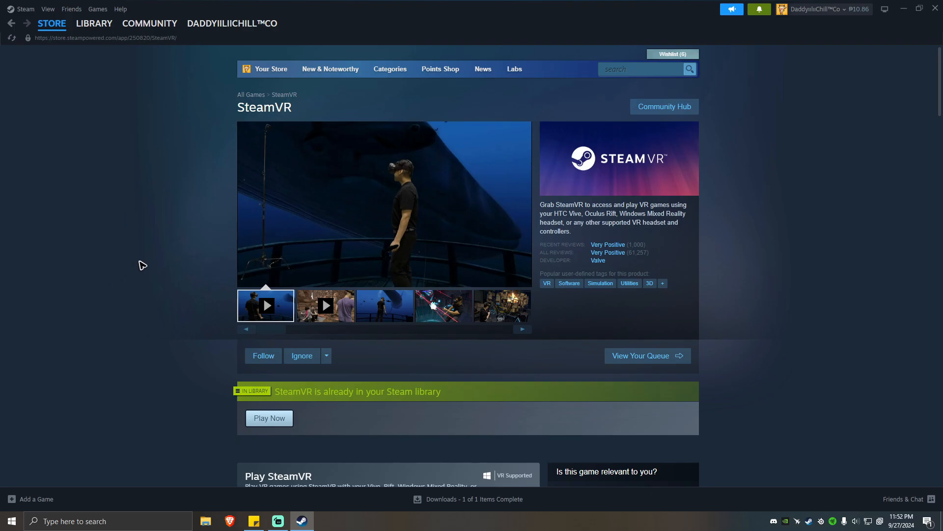
{"action": "mouse_move", "coordinate": [166, 254]}
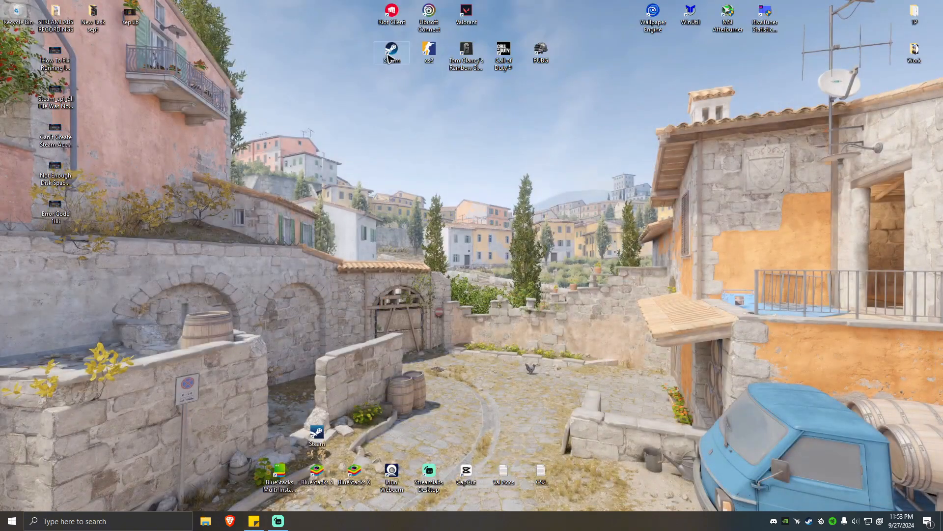
Move the Steam shortcut to the desktop centre and bring up its Properties dialog
{"action": "left_click_drag", "start_coordinate": [391, 53], "coordinate": [429, 244]}
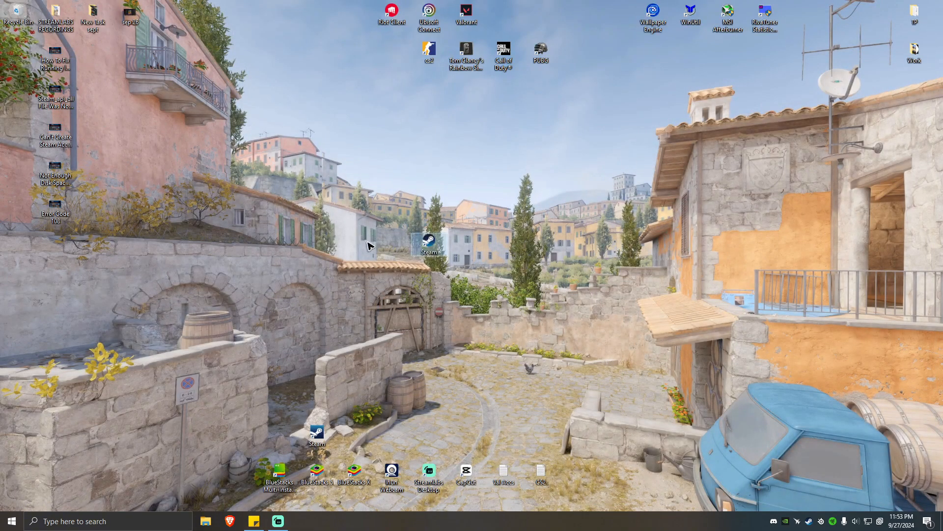
{"action": "right_click", "coordinate": [428, 245]}
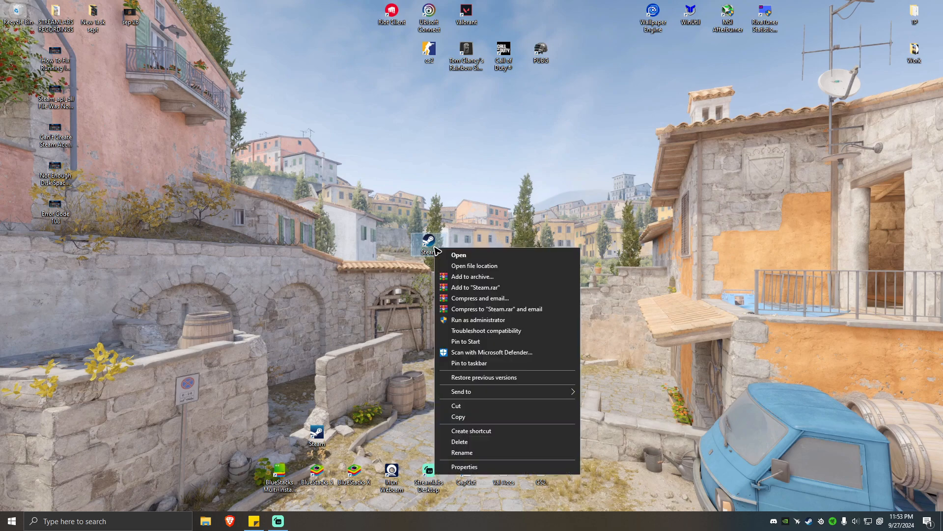
{"action": "mouse_move", "coordinate": [482, 319]}
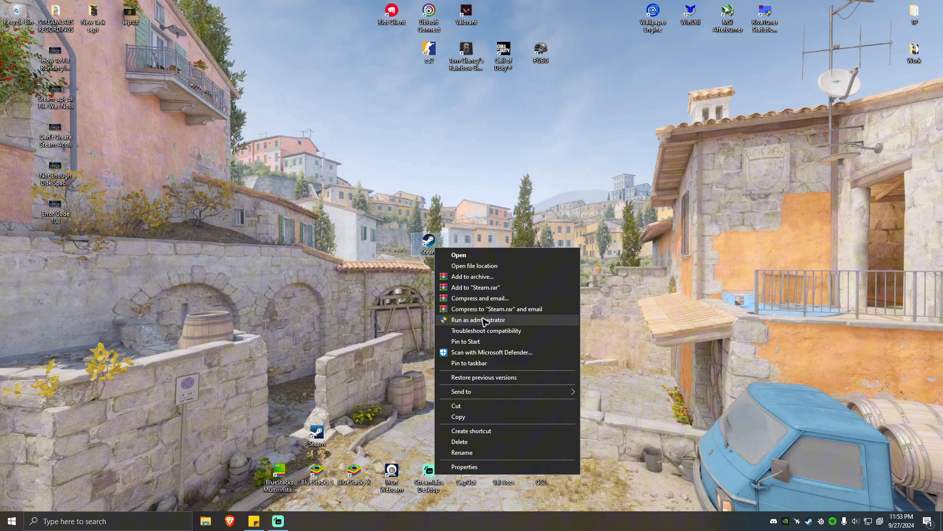
{"action": "mouse_move", "coordinate": [481, 323]}
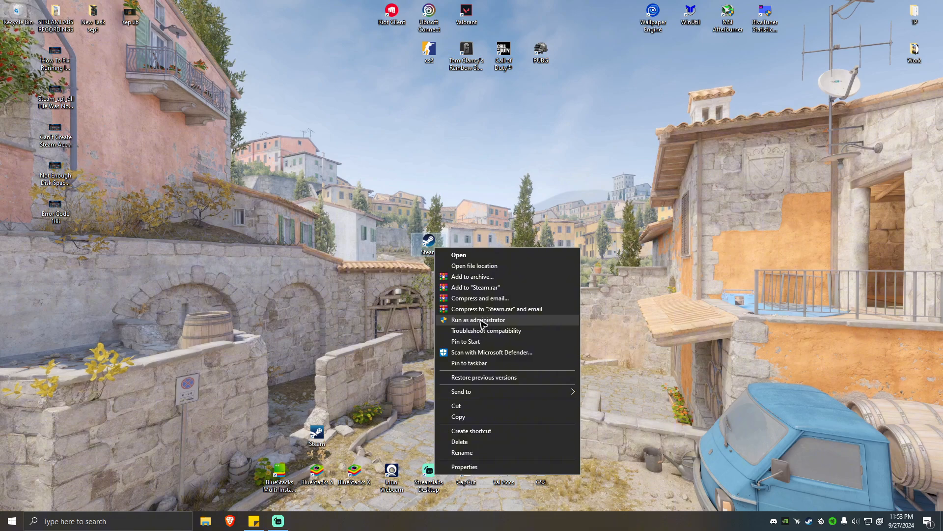
{"action": "left_click", "coordinate": [465, 466]}
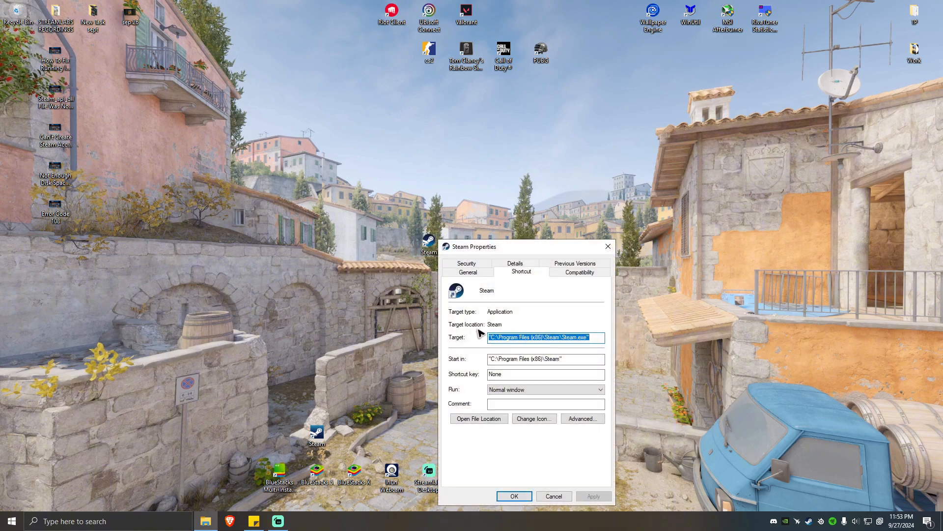
Enable 'Run this program as an administrator' under Compatibility and apply it
{"action": "left_click", "coordinate": [537, 144]}
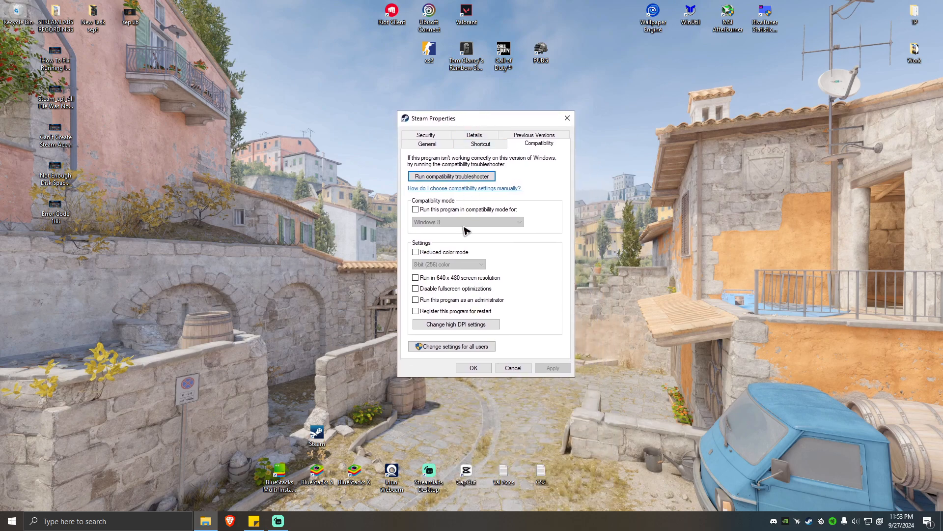
{"action": "left_click", "coordinate": [414, 300]}
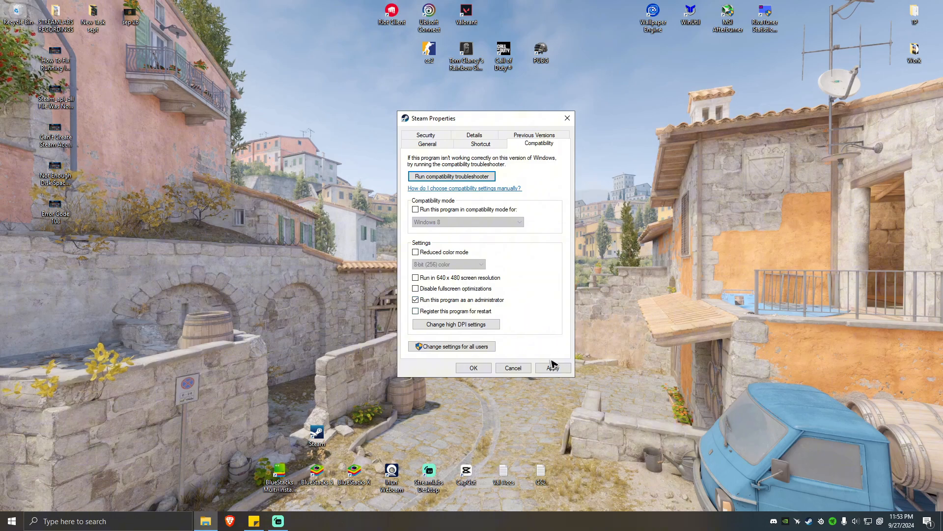
{"action": "left_click", "coordinate": [473, 368]}
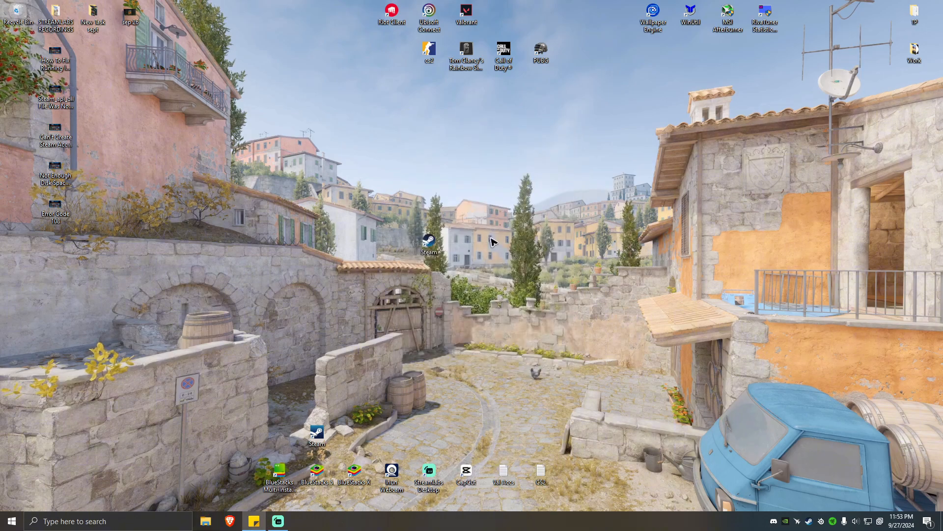
{"action": "mouse_move", "coordinate": [530, 301]}
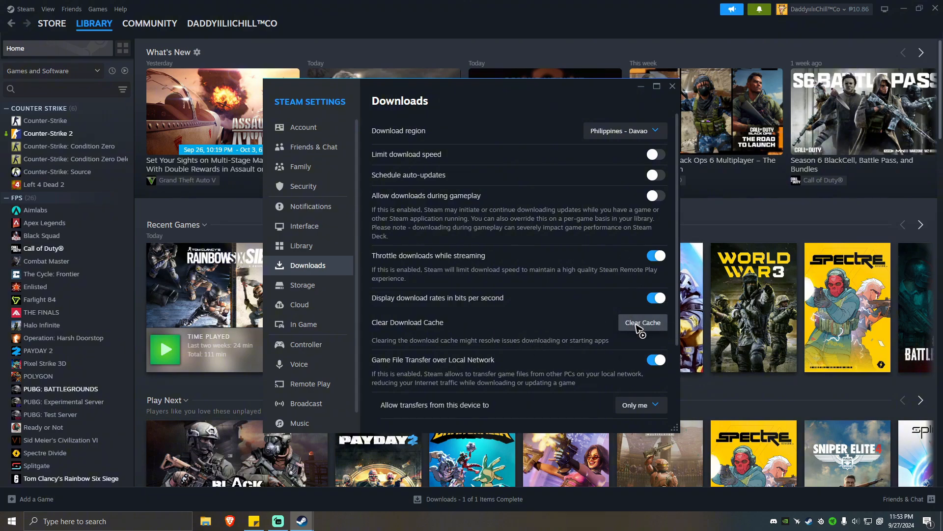
{"action": "mouse_move", "coordinate": [666, 112]}
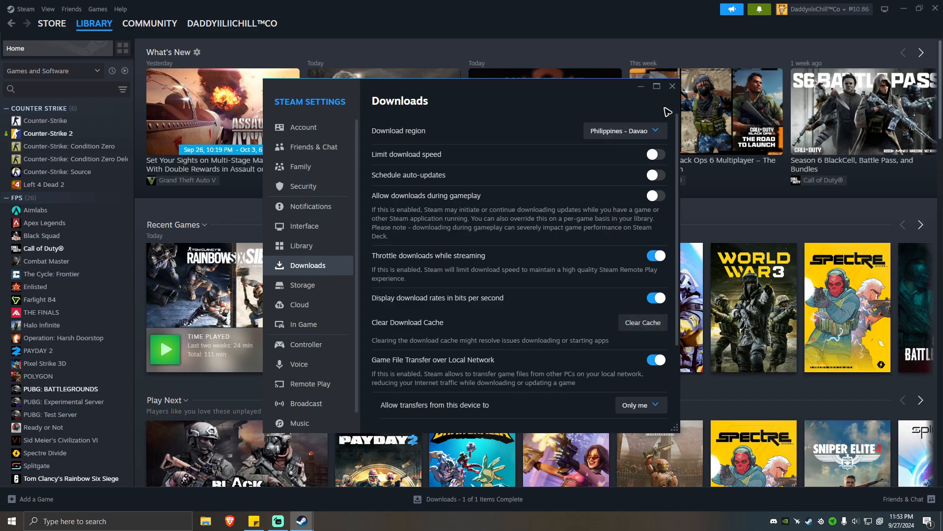
Close the Steam settings window after clearing the download cache
{"action": "left_click", "coordinate": [672, 87]}
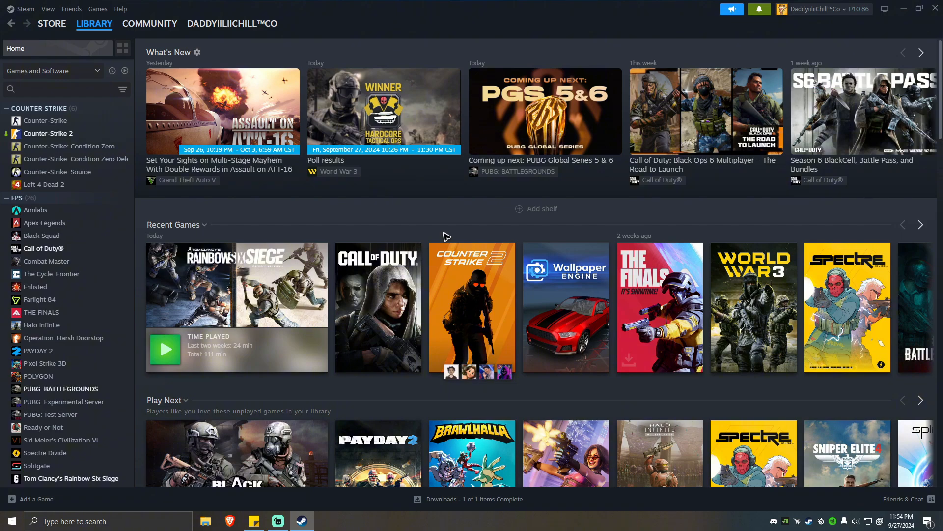
{"action": "mouse_move", "coordinate": [307, 225]}
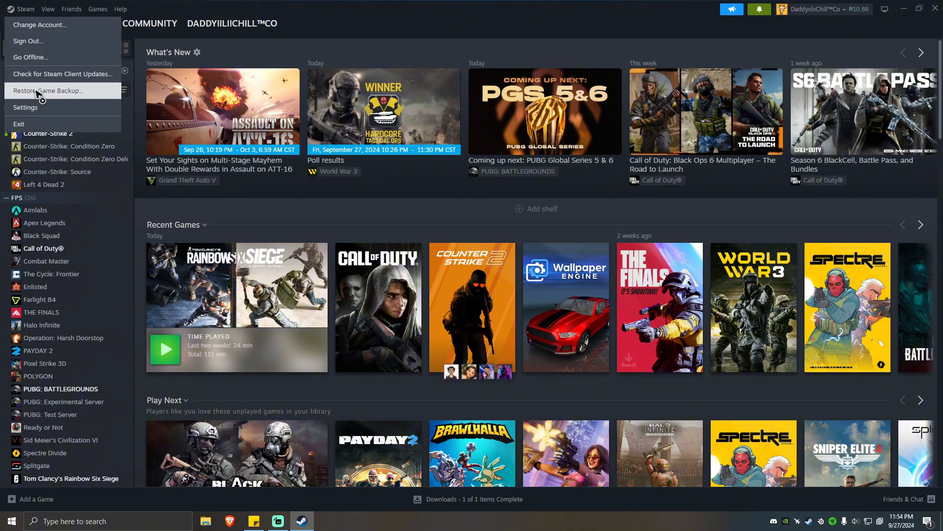
Show the Client Beta Participation choices on the Interface settings page
{"action": "left_click", "coordinate": [25, 107]}
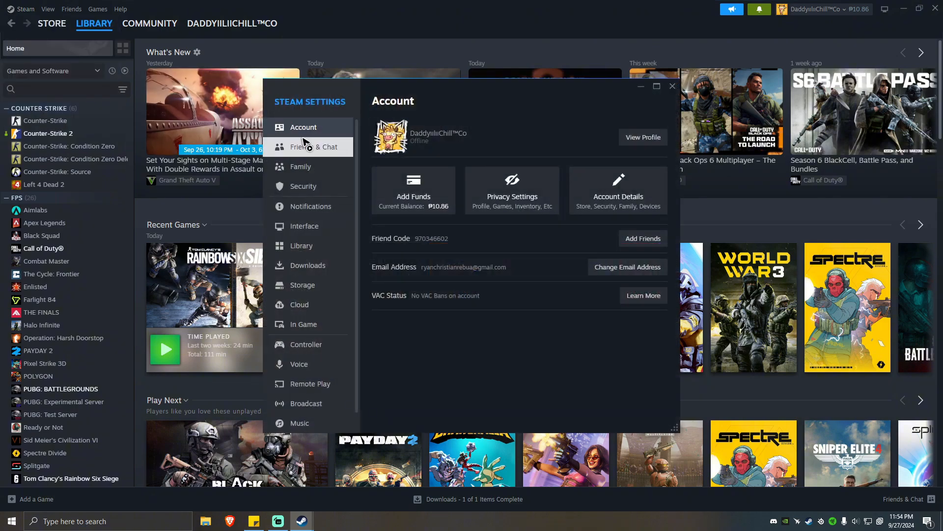
{"action": "left_click", "coordinate": [304, 226]}
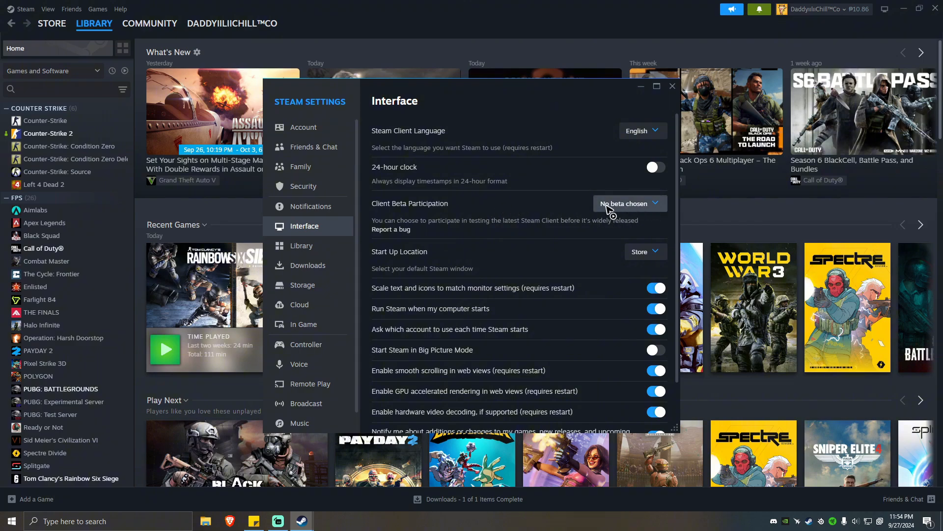
{"action": "left_click", "coordinate": [629, 203]}
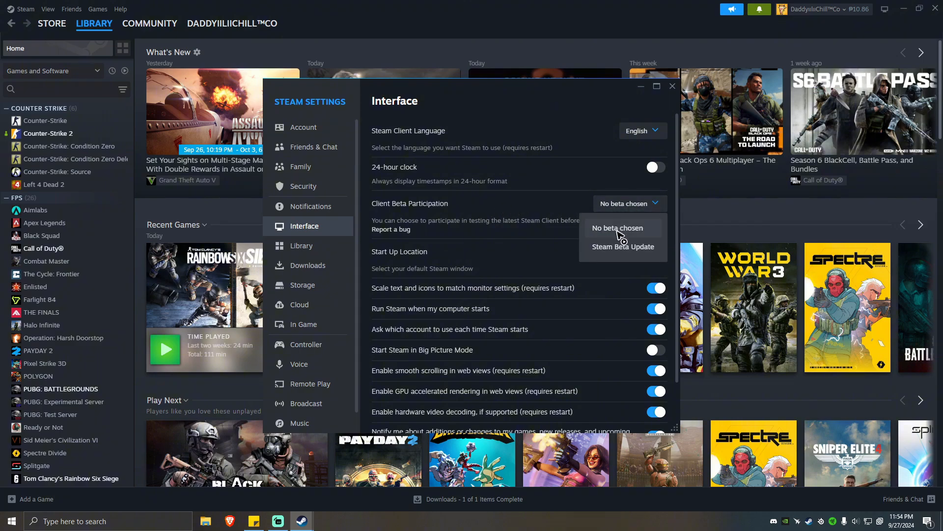
{"action": "mouse_move", "coordinate": [605, 229]}
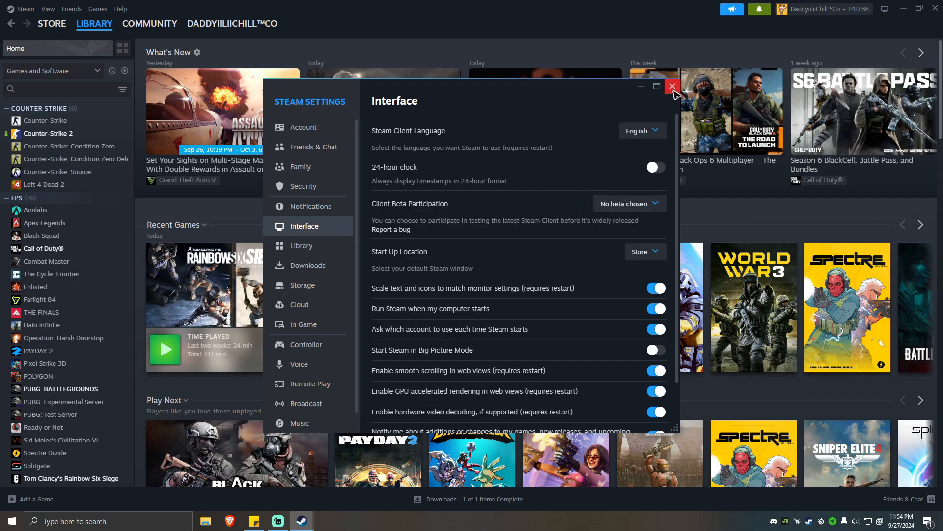
{"action": "mouse_move", "coordinate": [535, 227]}
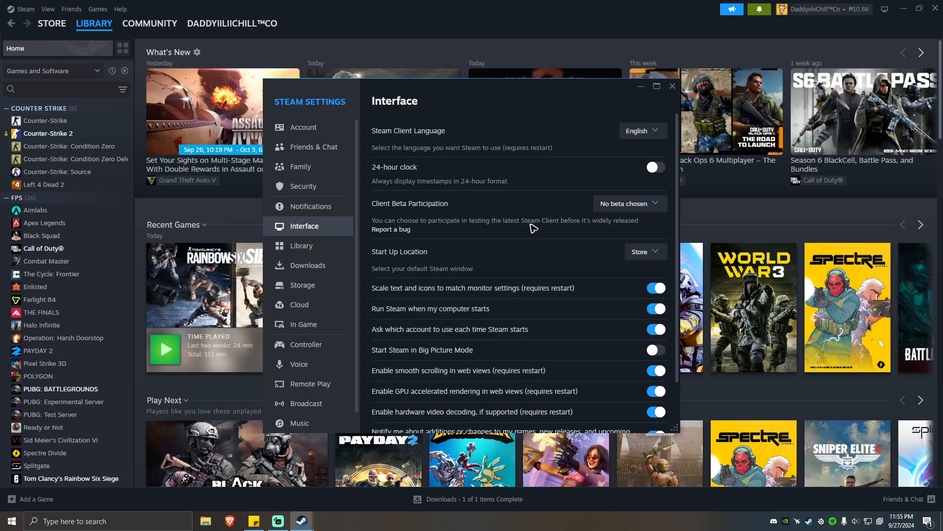
{"action": "mouse_move", "coordinate": [474, 238]}
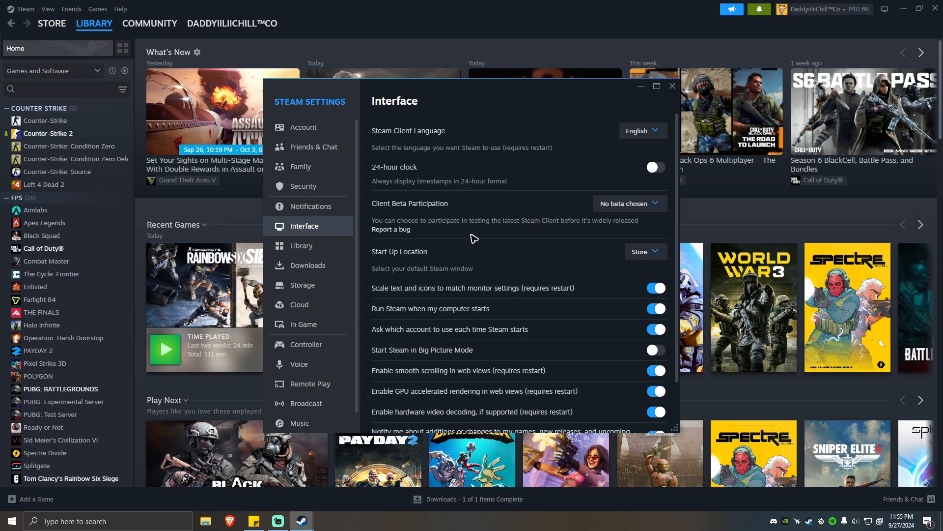